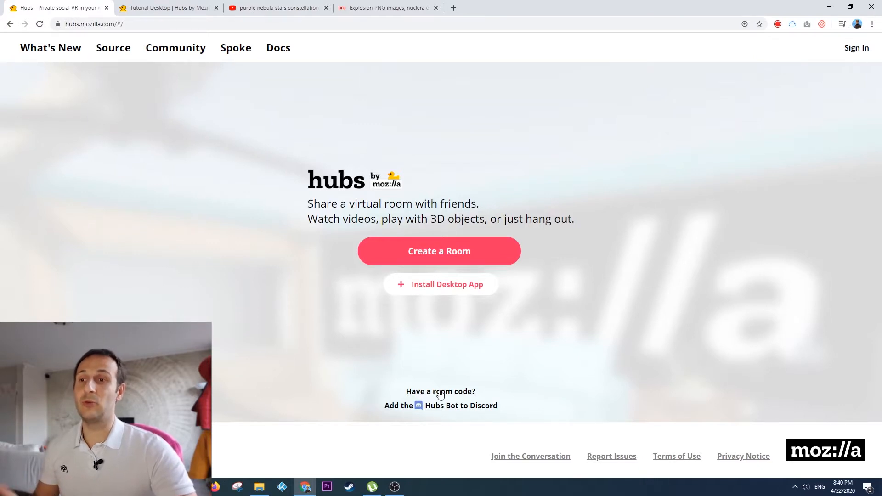
Begin entering the Tutorial Desktop room and set the display name to 'This is me'
click(440, 391)
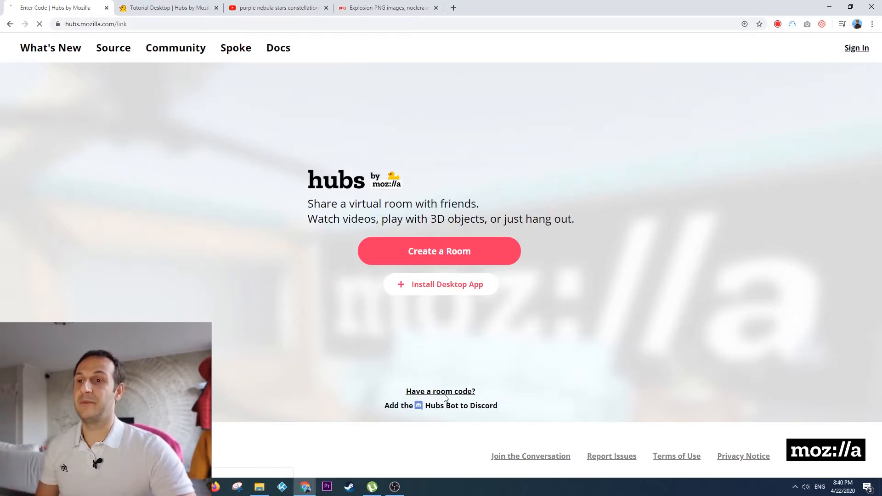
click(440, 391)
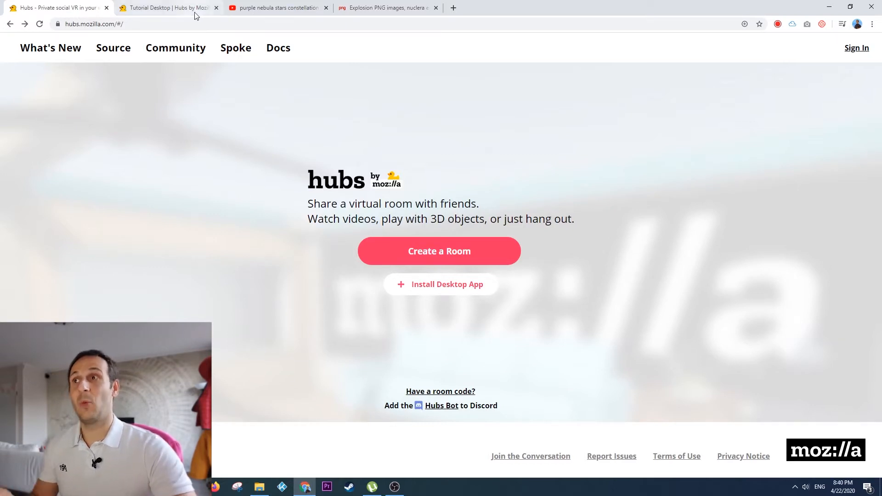
click(167, 8)
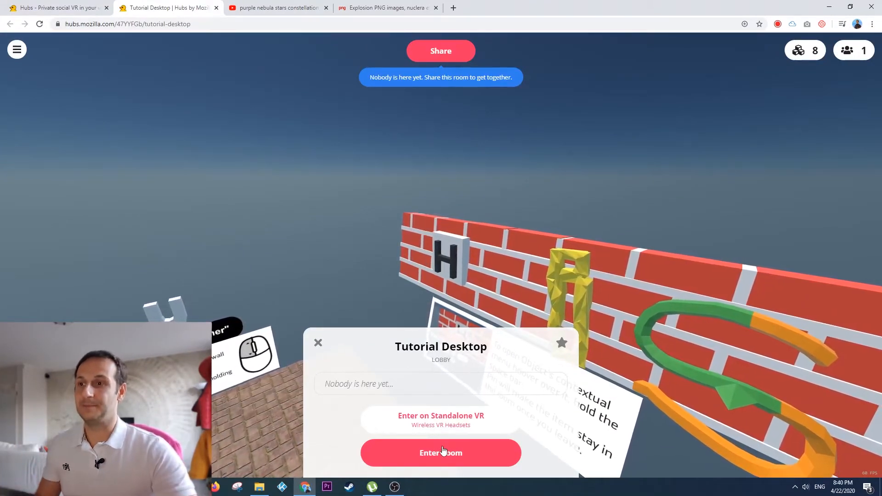
click(440, 452)
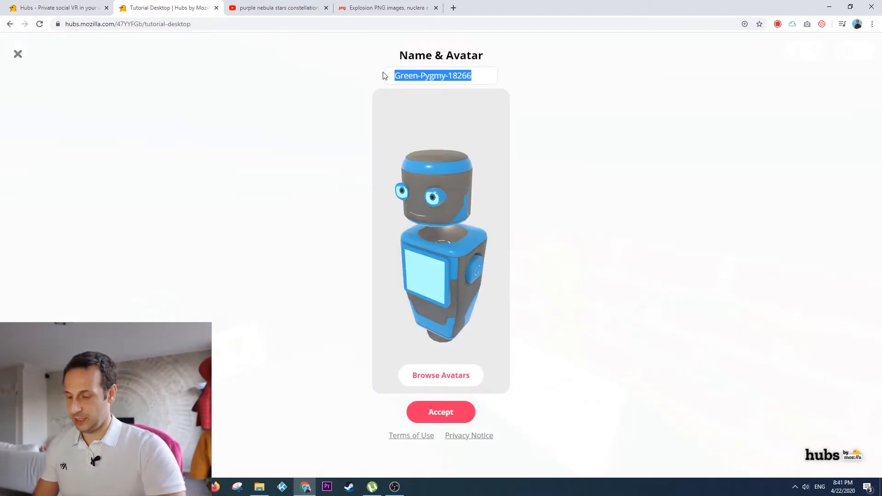
text(This is me)
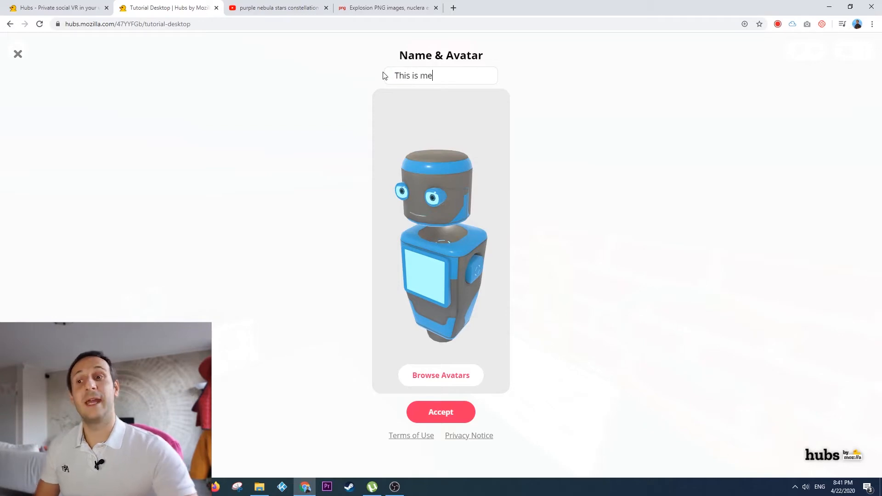
mouse_move(474, 355)
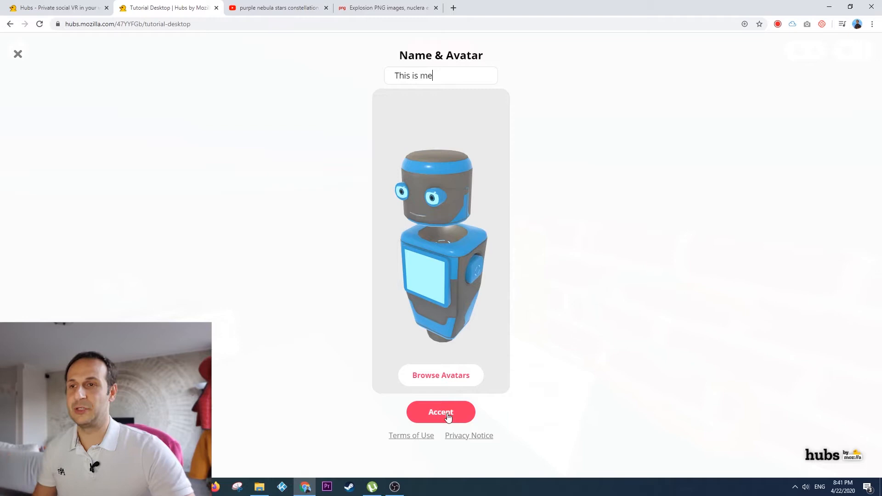
Accept the name, join on screen with the default microphone, and enter the room
click(440, 411)
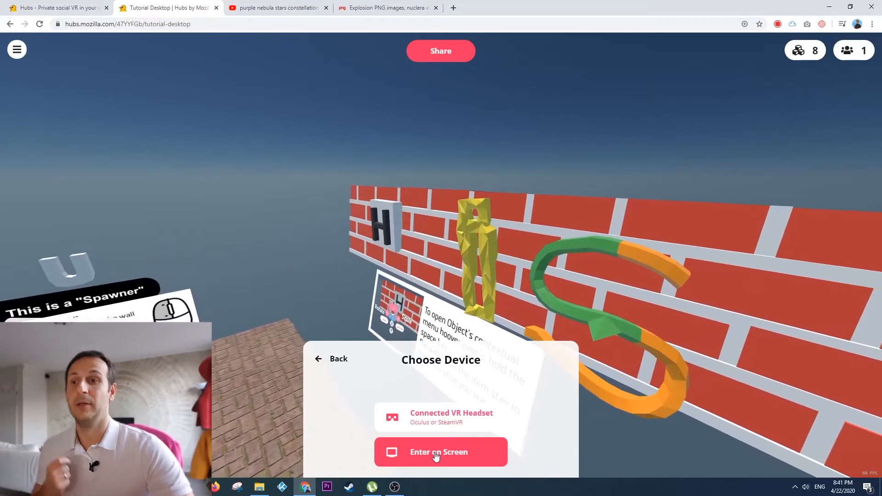
click(440, 452)
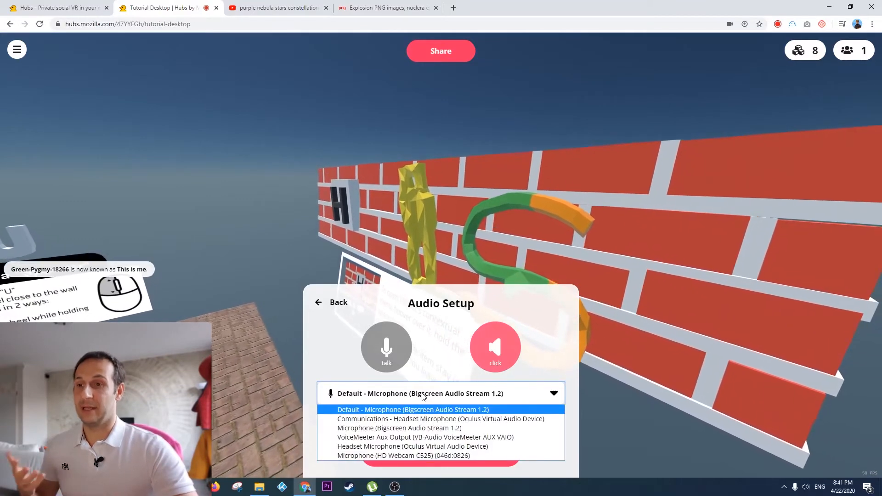
click(414, 410)
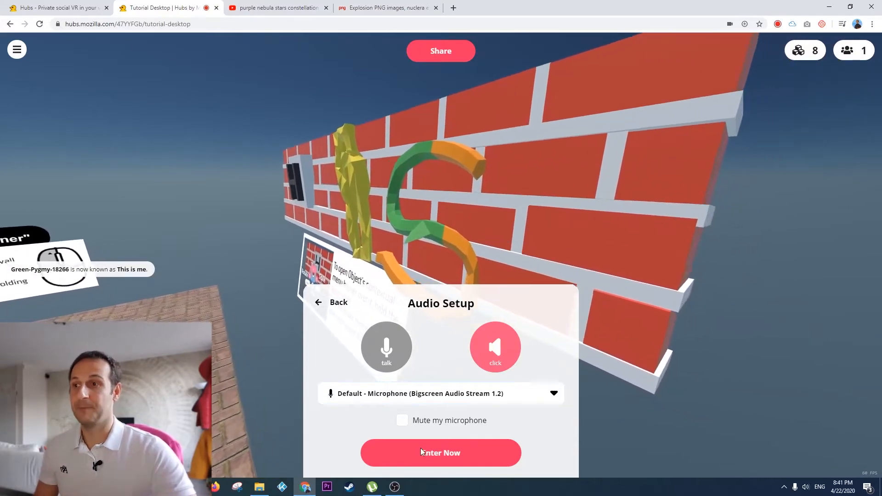
click(440, 452)
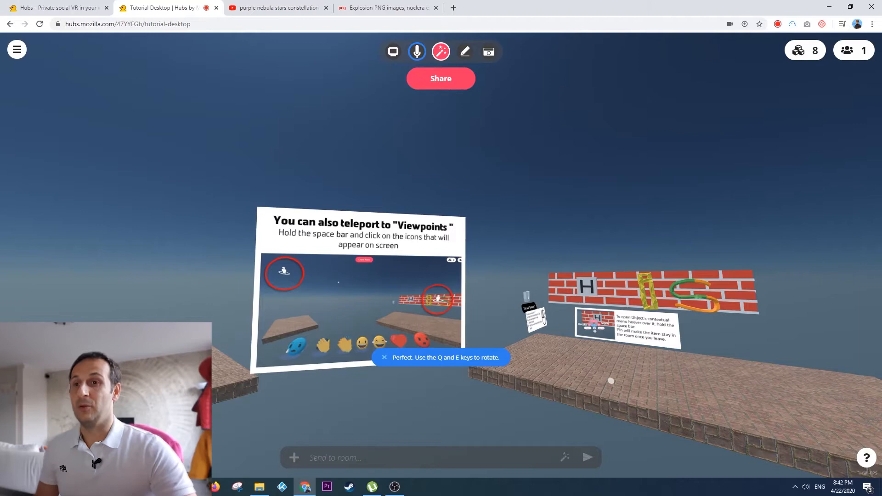
click(440, 51)
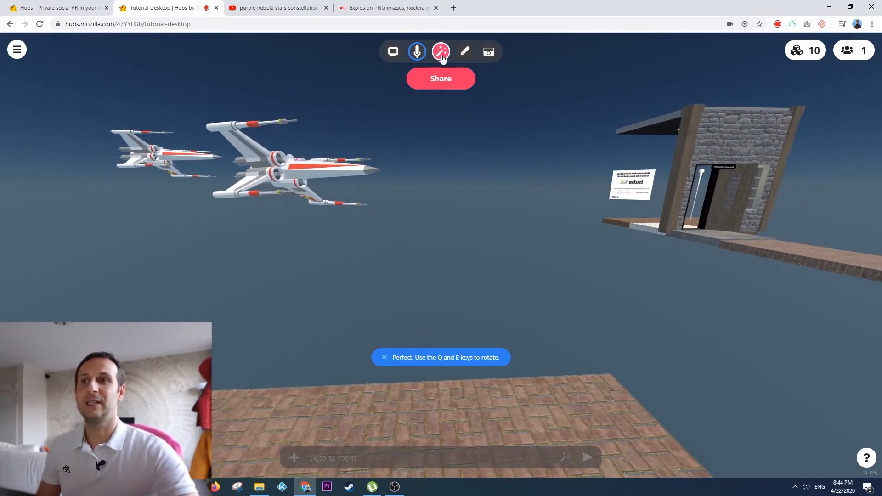
Bring up the media library's Google Poly models to find another spaceship
click(440, 51)
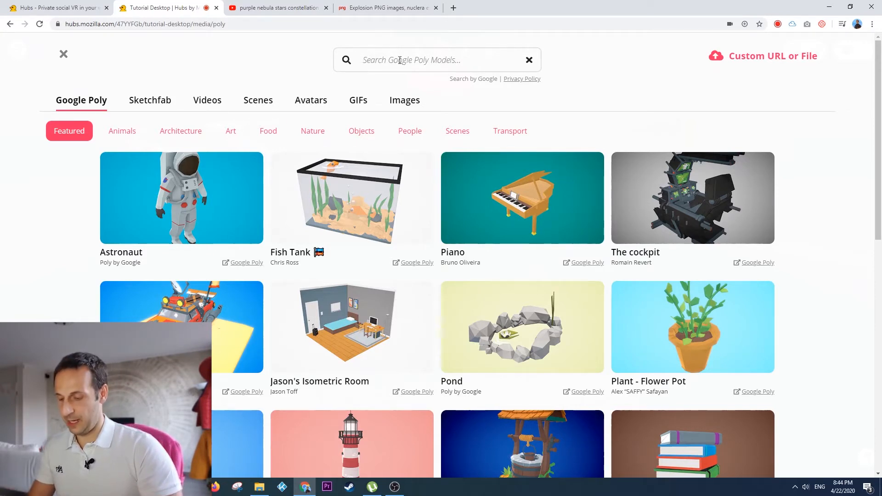
Search Google Poly for 'tie fighter' and spawn it beside the two X-wings
text(tie figh)
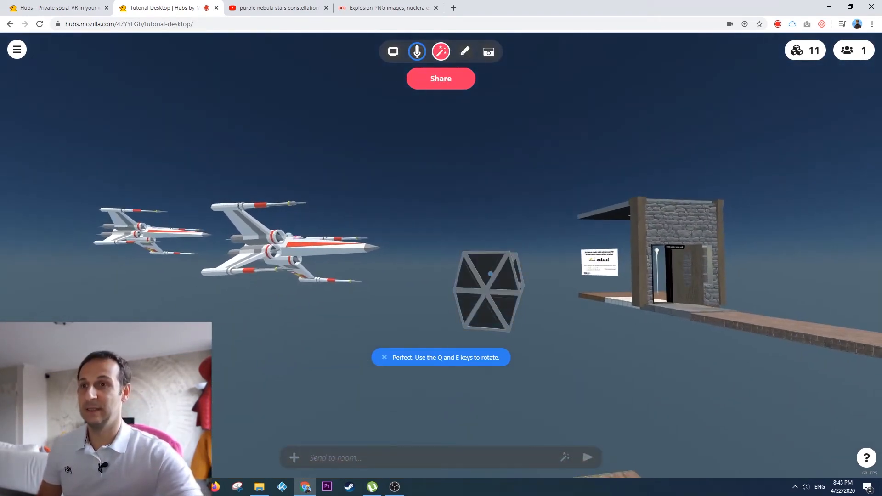
click(487, 291)
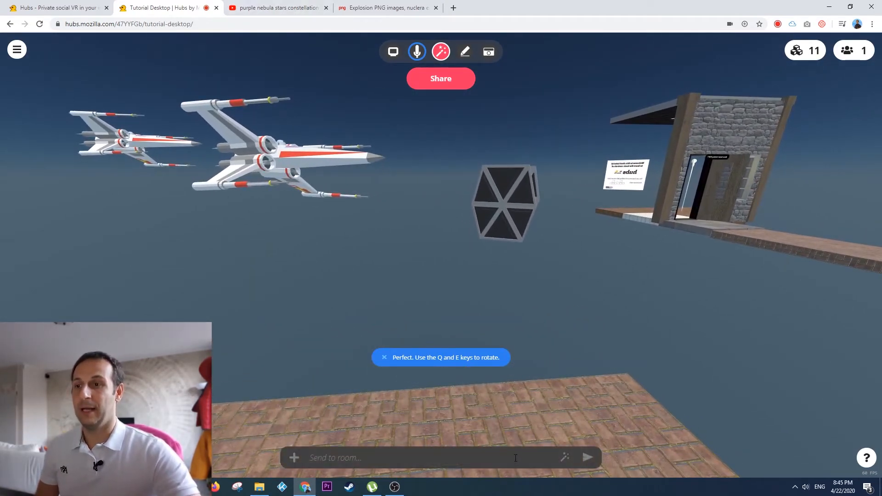
Send the YouTube nebula link (watch?v=EYKCS788njU) to chat and place the video in the room
click(276, 7)
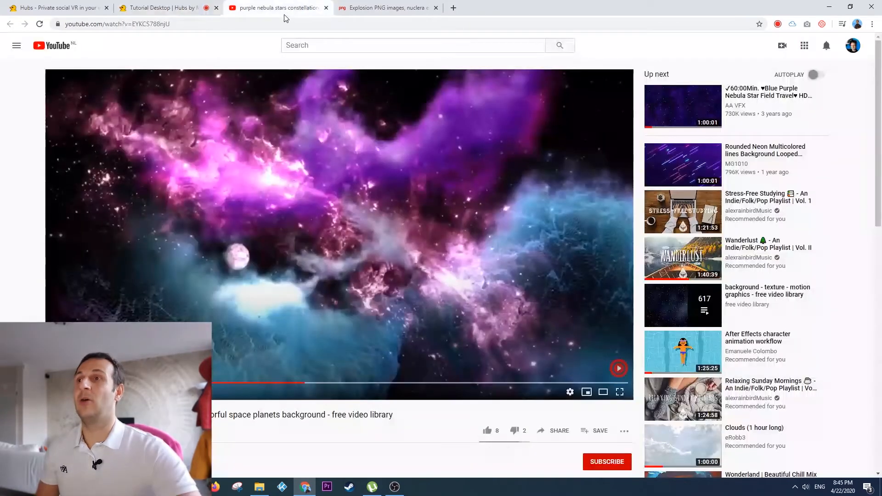
click(116, 24)
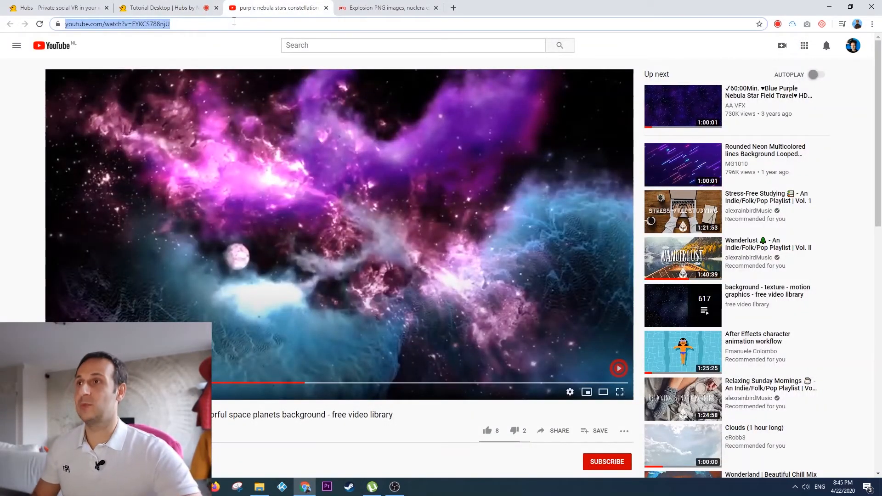
click(164, 8)
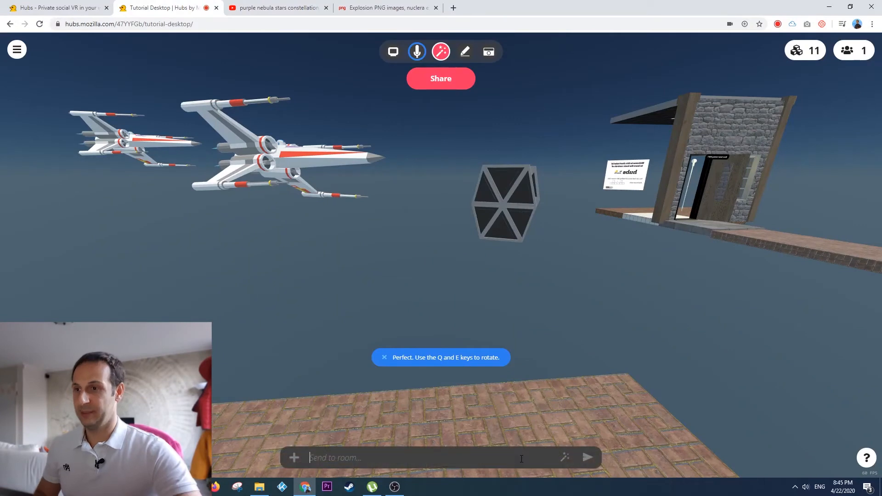
text(https://www.youtube.com/watch?v=EYKCS788njU)
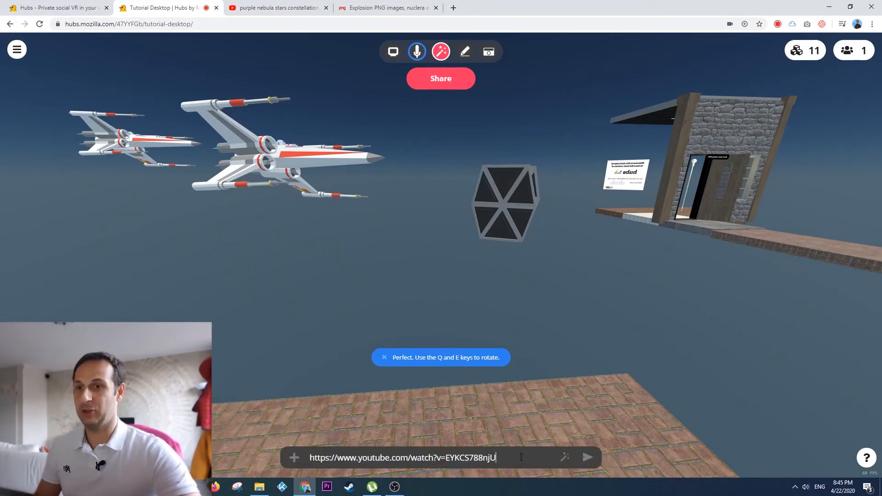
click(586, 457)
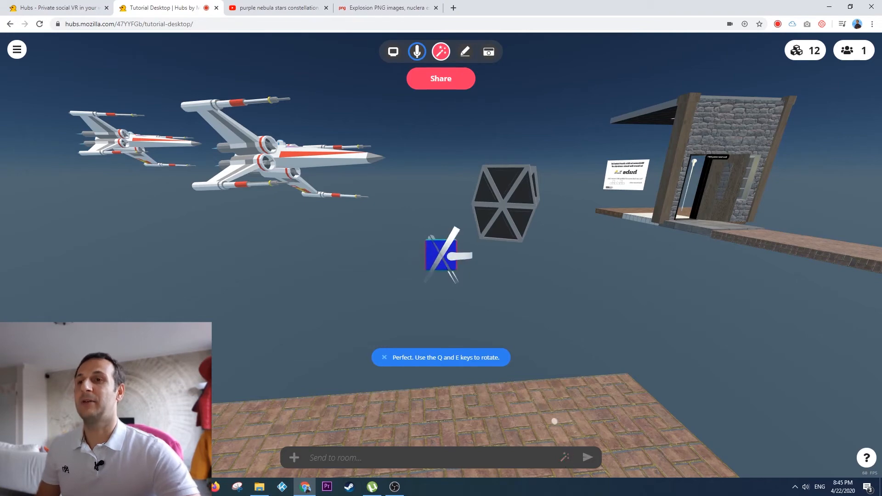
click(440, 256)
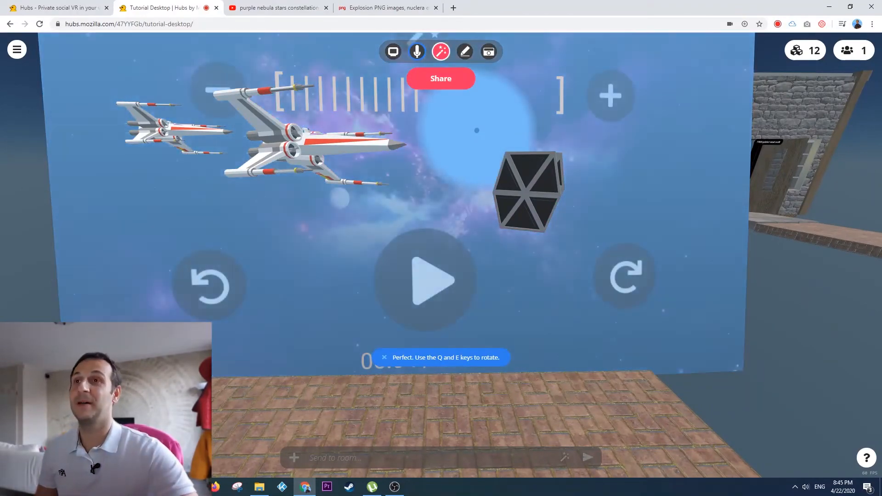
mouse_move(464, 51)
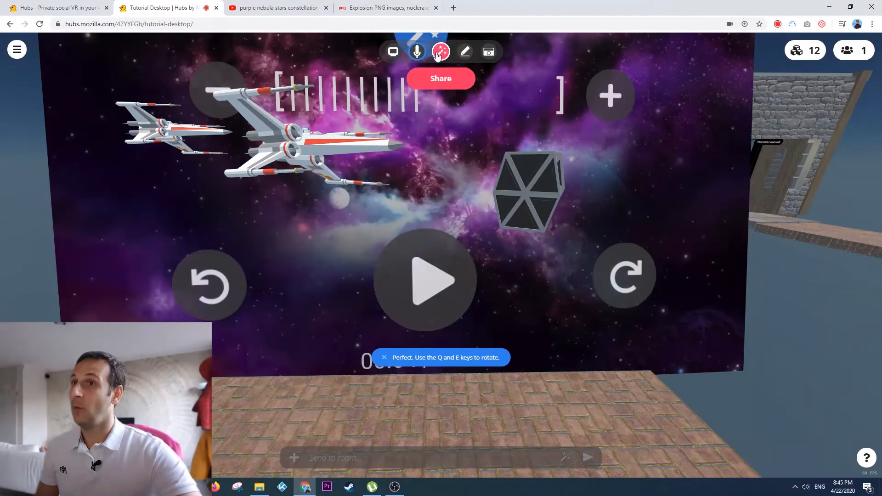
Copy the fiery orange explosion image from pngimg.com
click(387, 8)
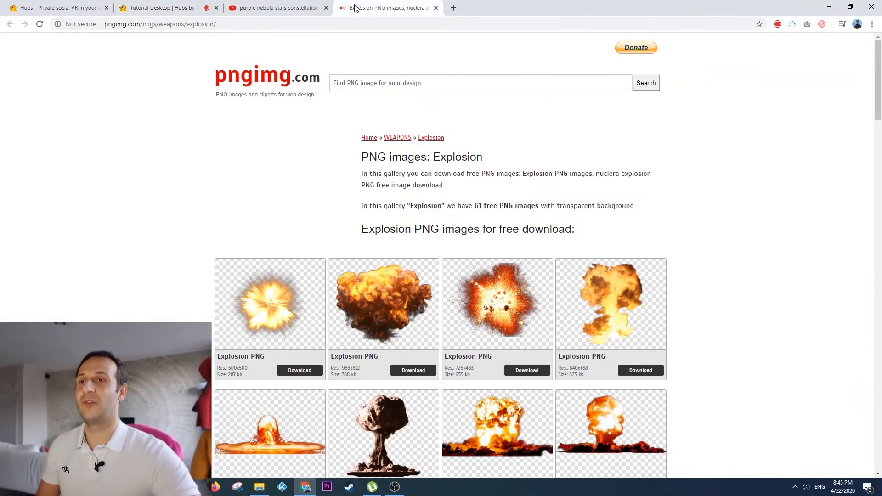
scroll(down, 3)
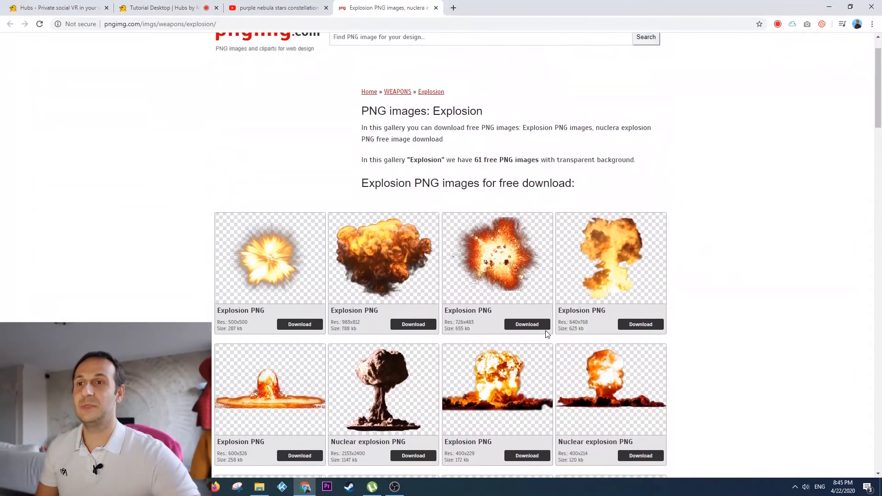
mouse_move(515, 276)
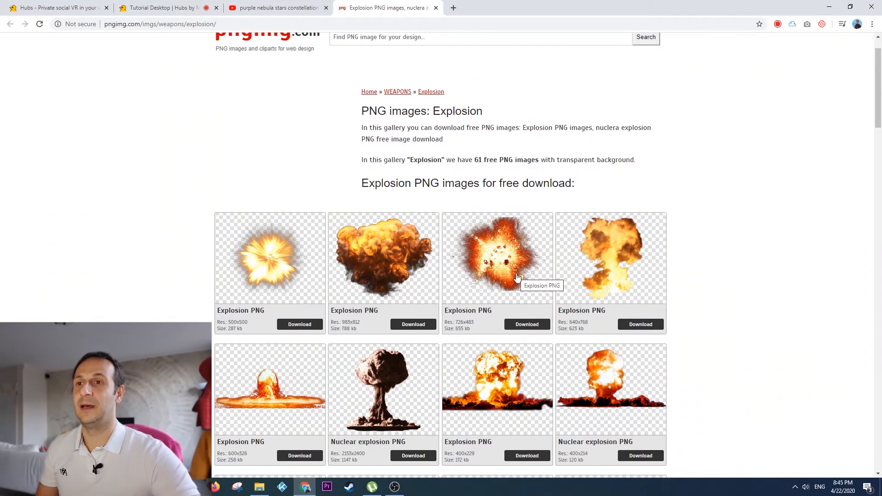
click(496, 257)
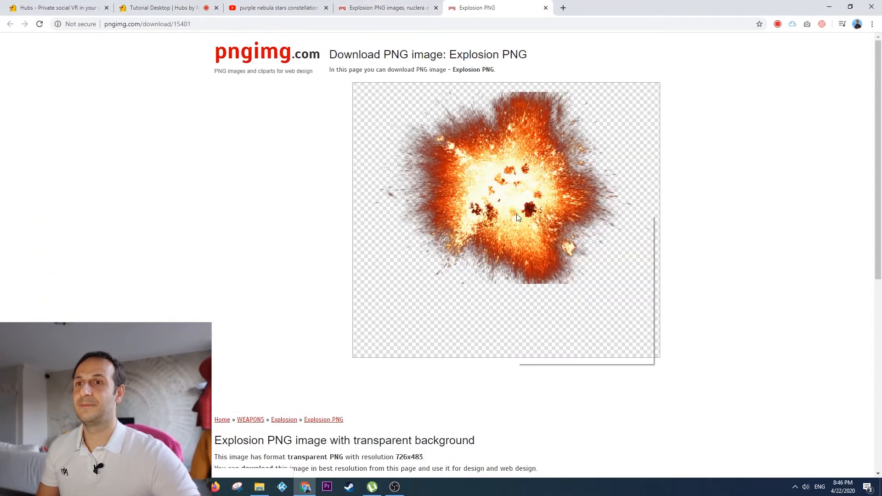
right_click(517, 218)
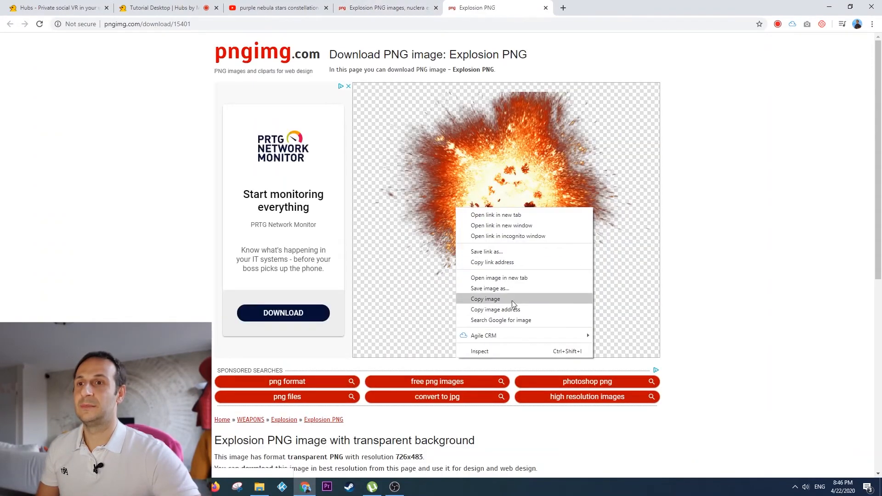
click(163, 7)
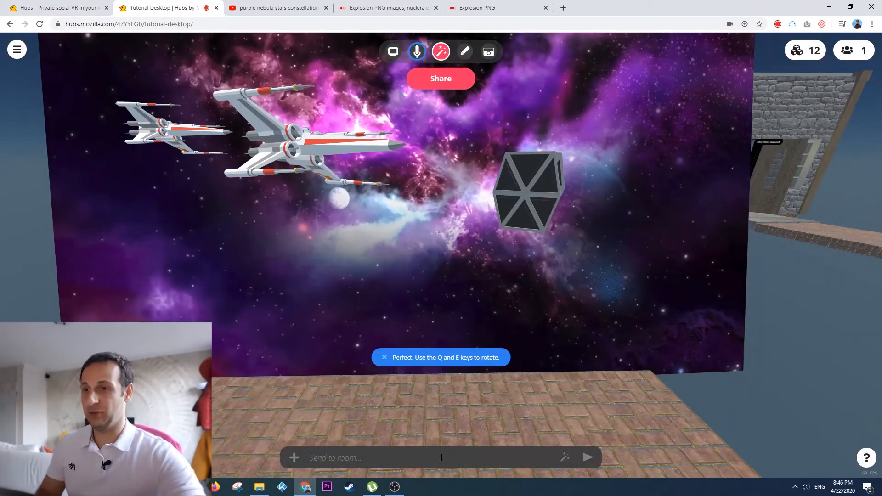
Paste the explosion image into the room next to the TIE fighter
click(565, 457)
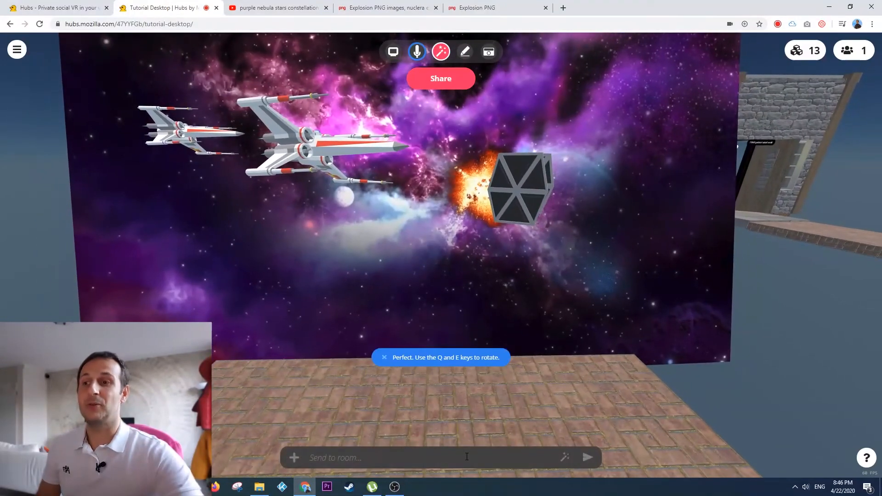
Send 'pew pew' to the room and start a screen share
text(p)
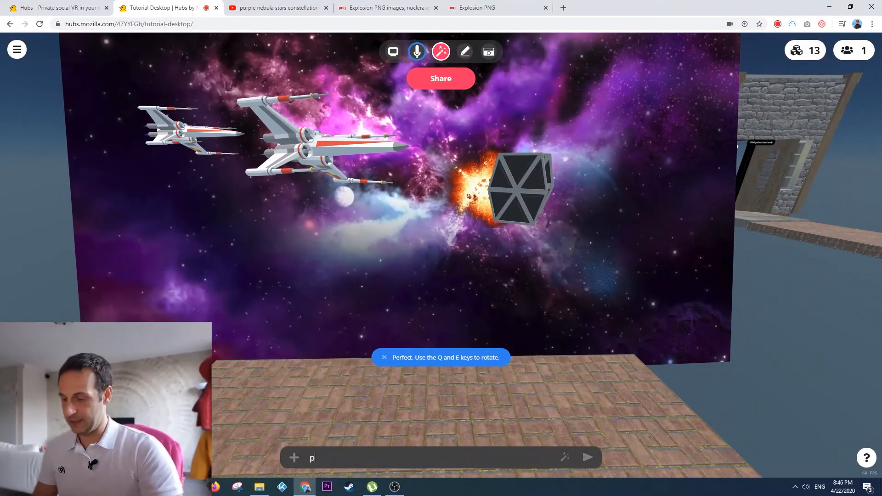
text(ew pew)
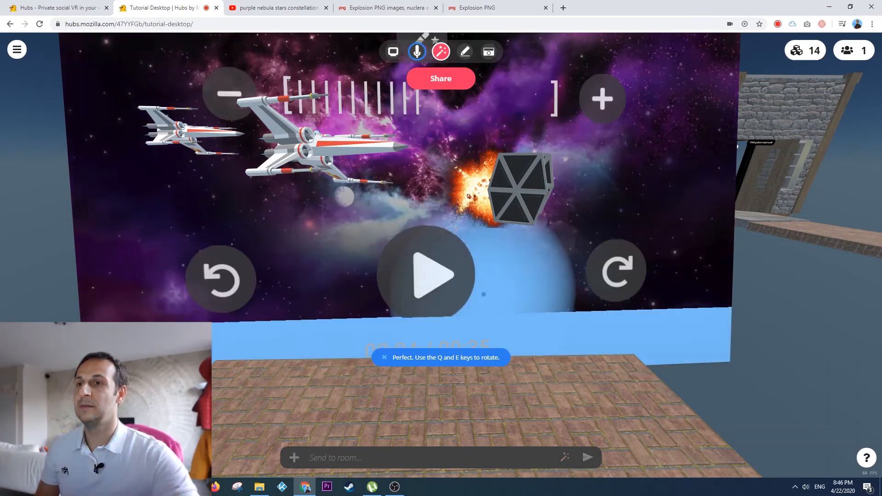
click(426, 275)
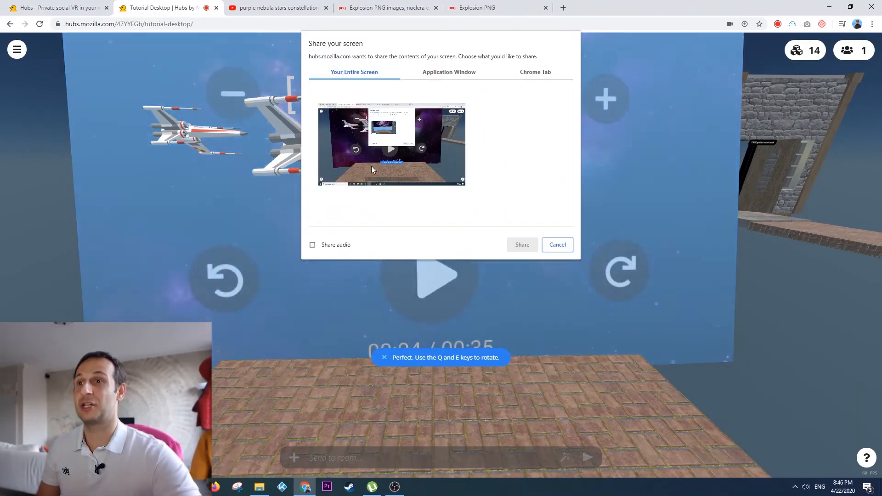
Choose Your Entire Screen and share it into the room
click(521, 244)
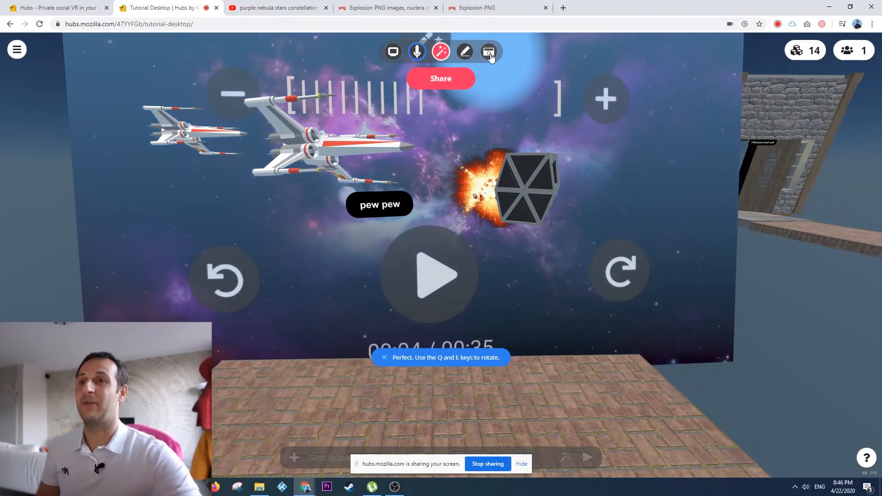
Spawn a camera and snap a photo of the spaceship scene
click(488, 52)
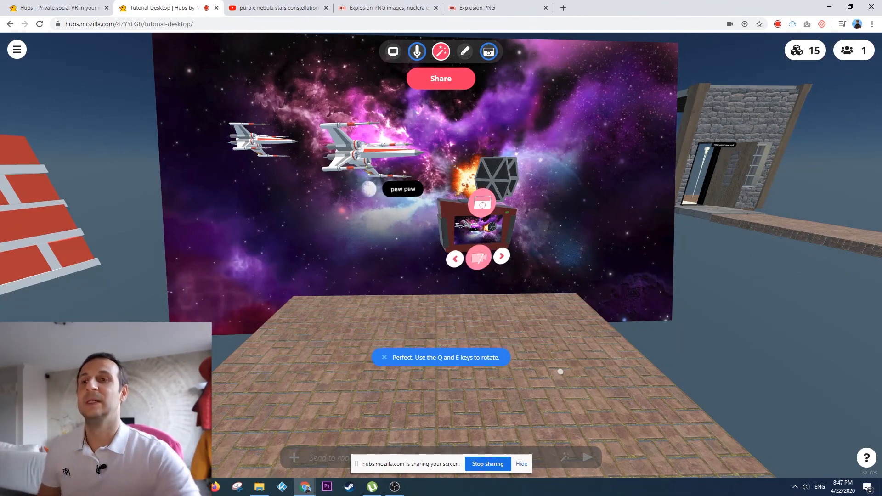
click(481, 203)
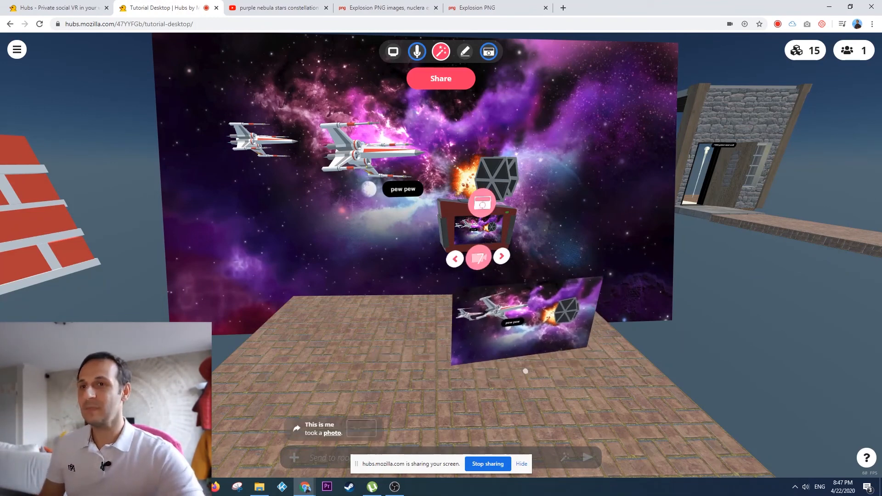